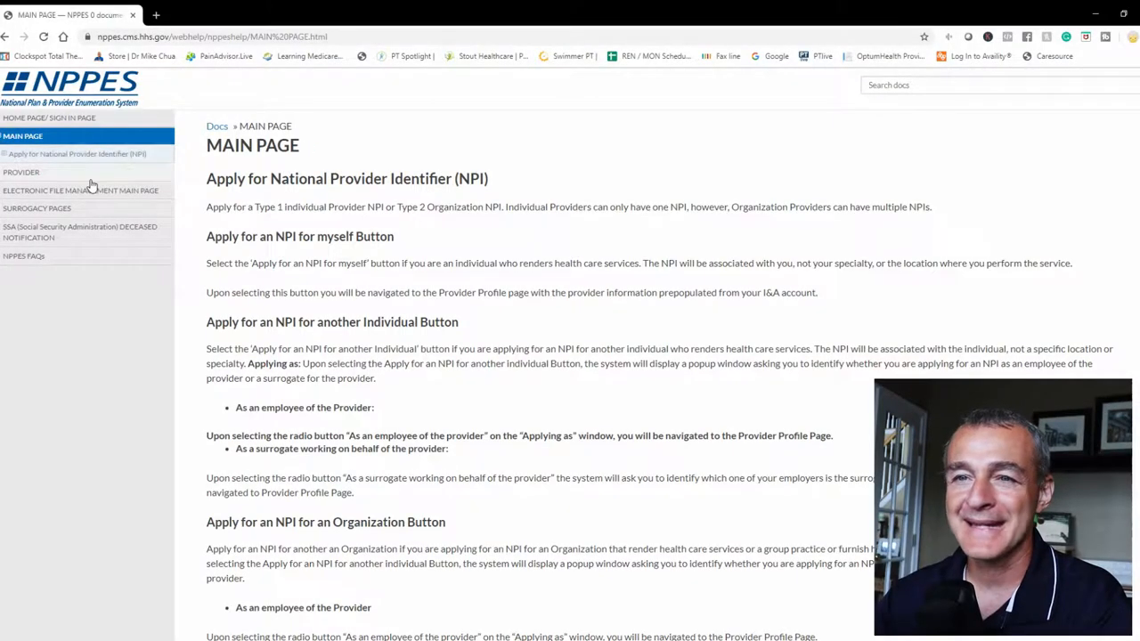
pyautogui.moveTo(470, 253)
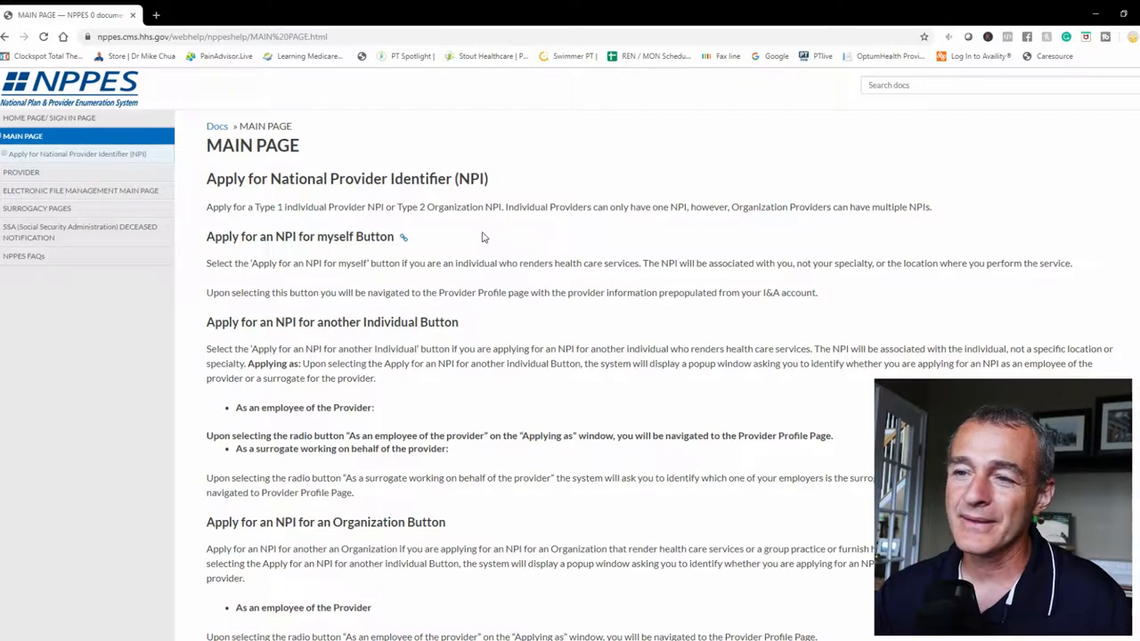
pyautogui.moveTo(467, 323)
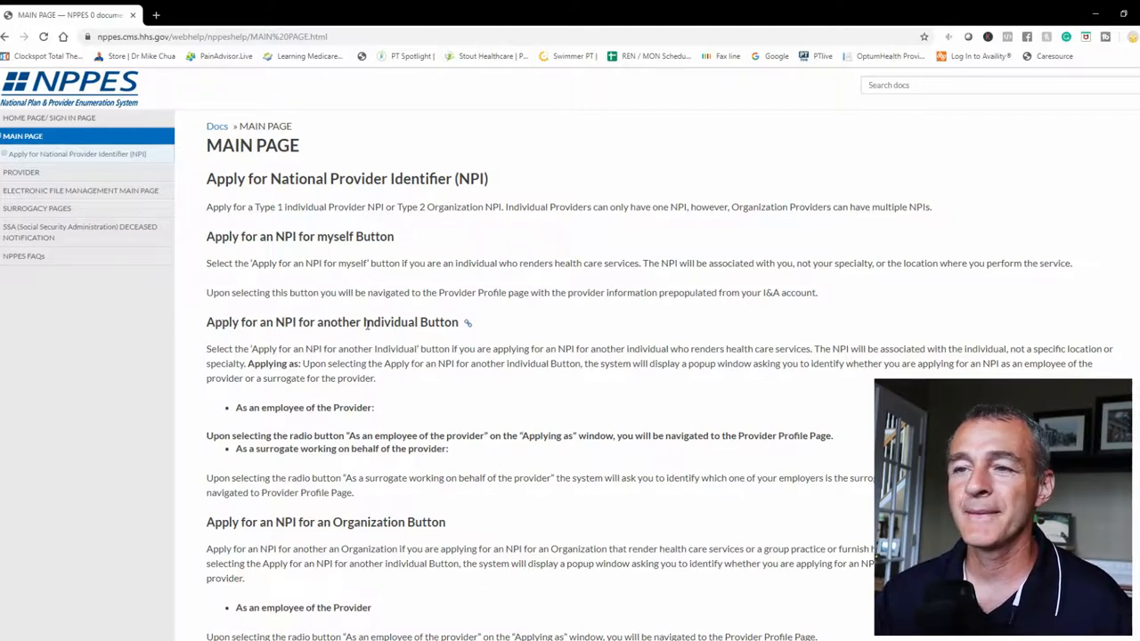
# Highlight the phrase 'another Individual Button' in the heading about applying for another individual
pyautogui.doubleClick(354, 235)
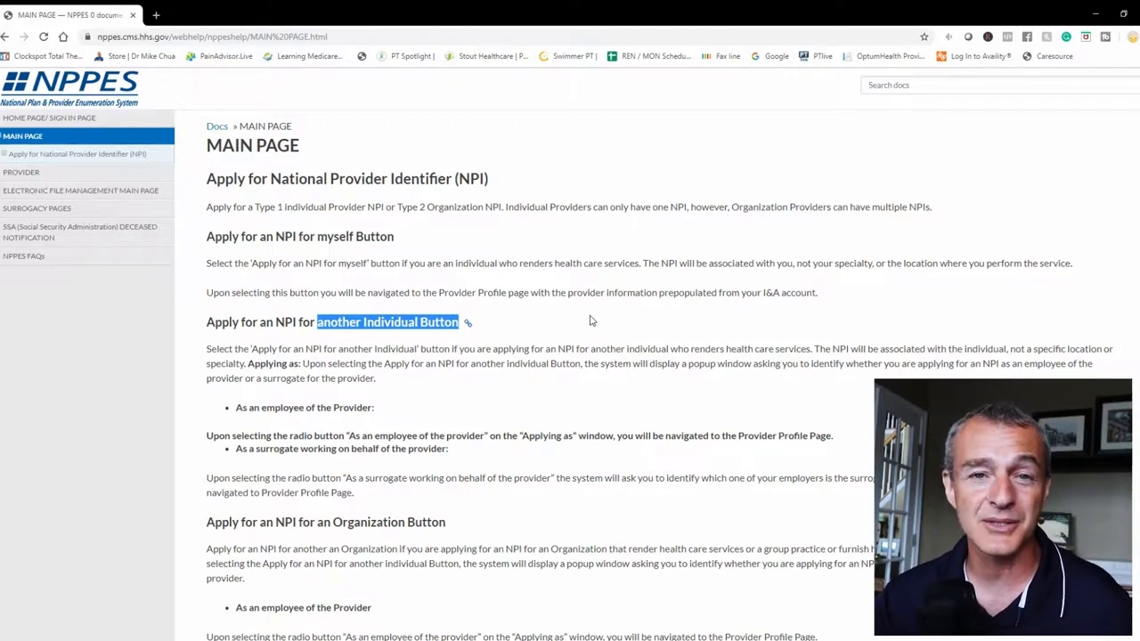
pyautogui.moveTo(385, 427)
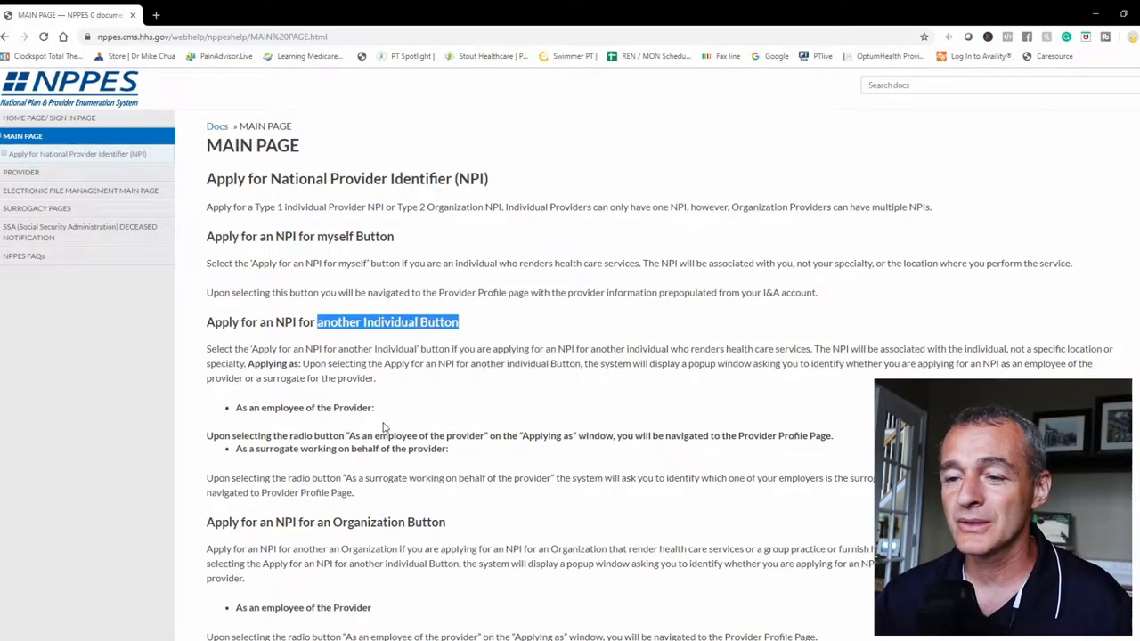
# Scroll through Manage Provider Information guidance to the action icon table and Status Definitions
pyautogui.scroll(-3)
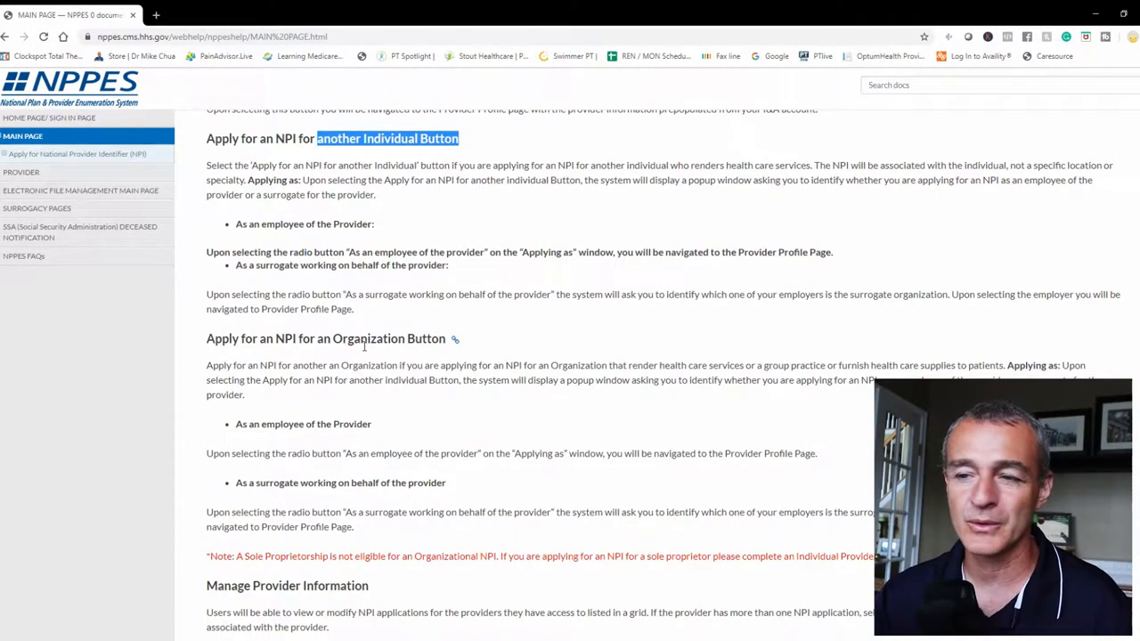
pyautogui.scroll(-3)
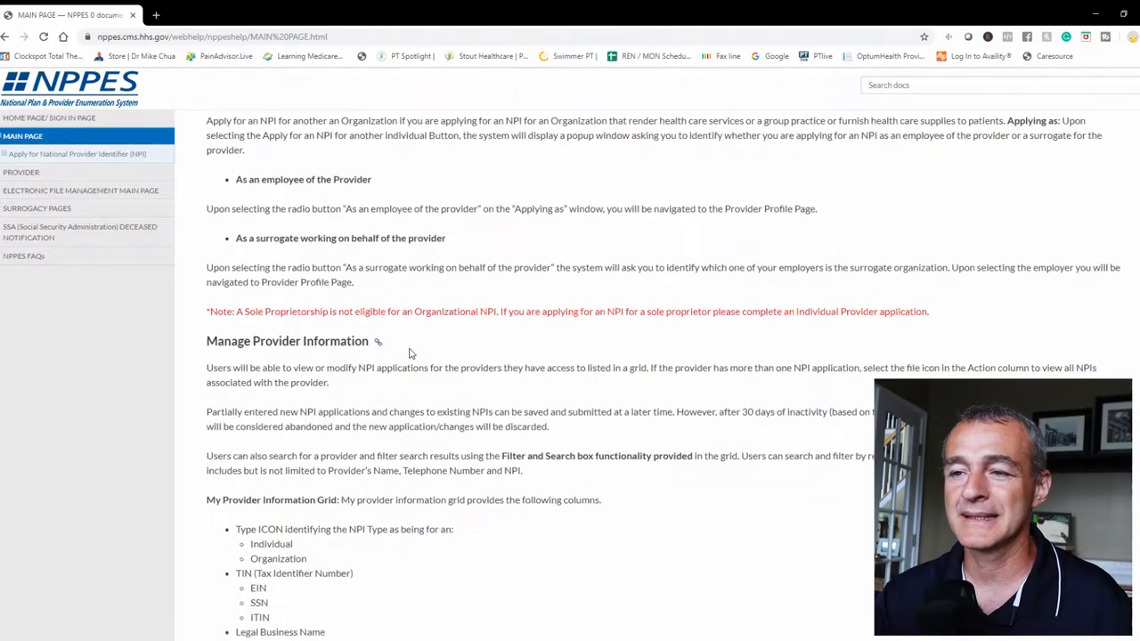
pyautogui.scroll(-3)
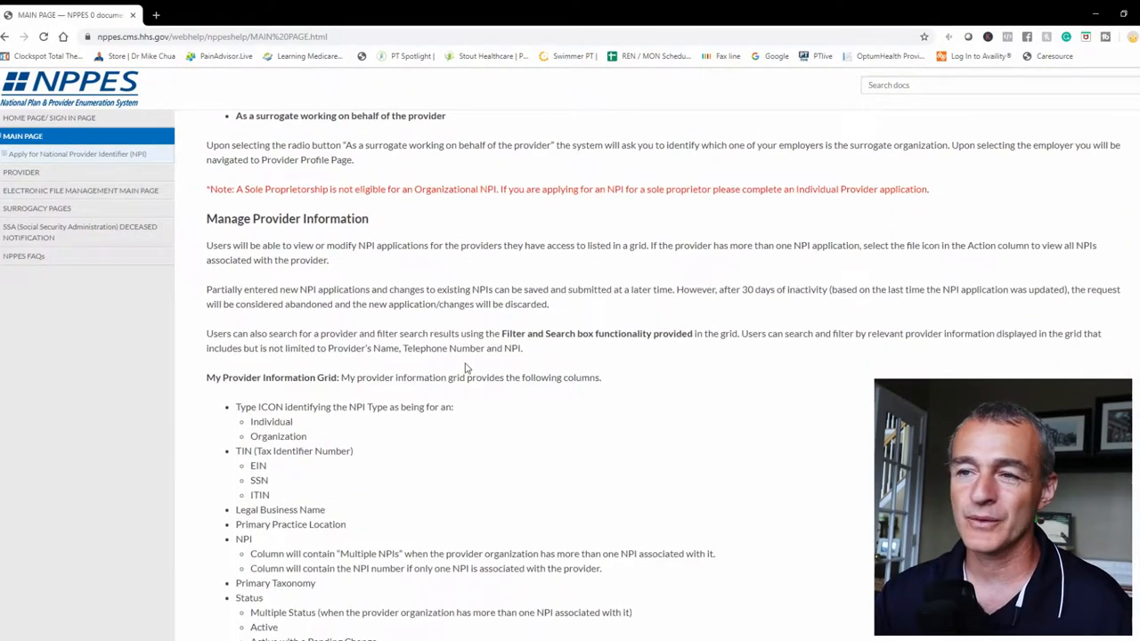
pyautogui.scroll(-3)
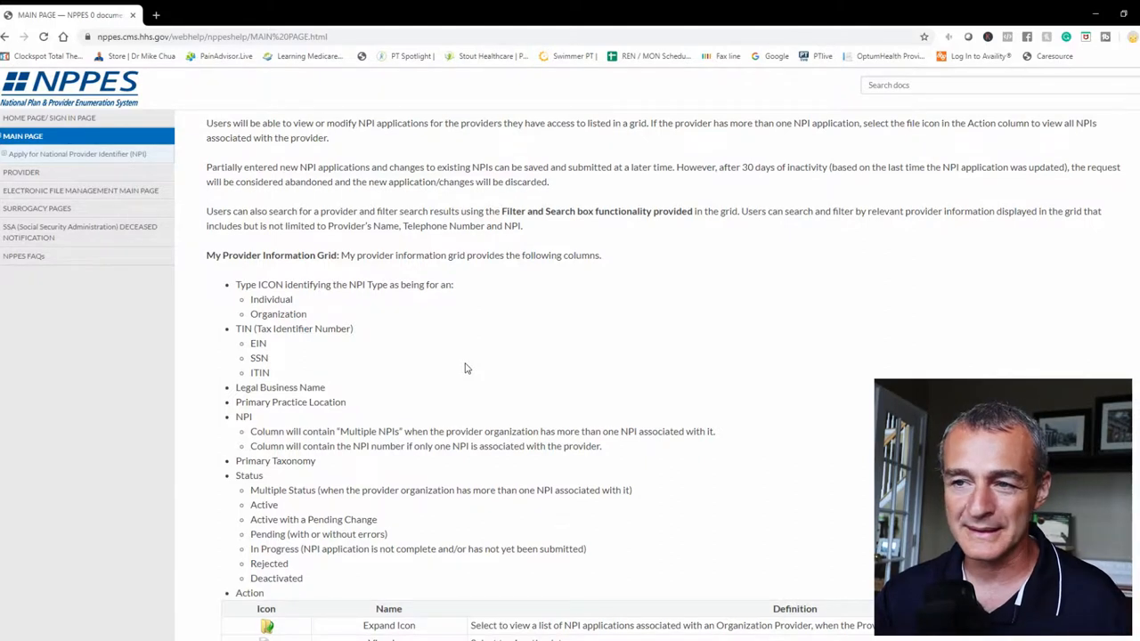
pyautogui.scroll(-3)
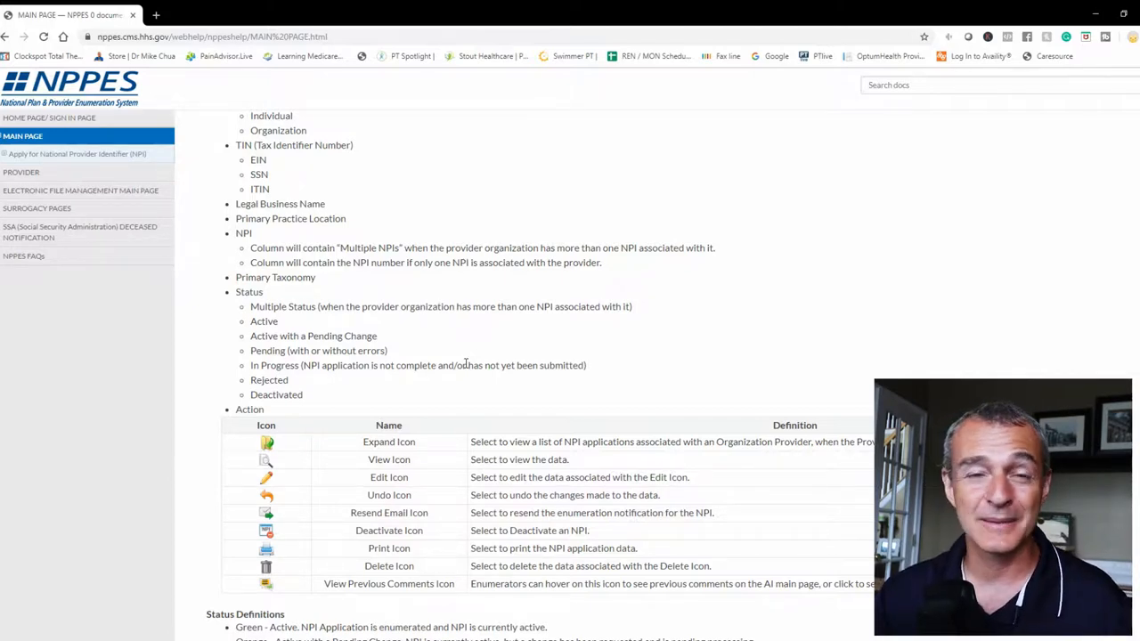
pyautogui.scroll(-3)
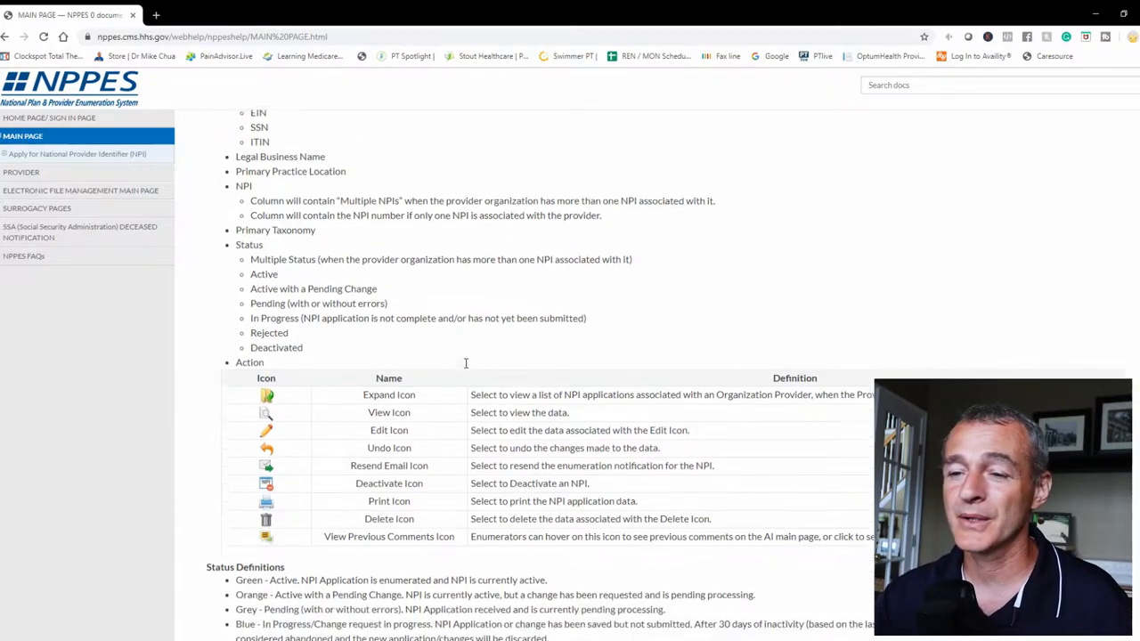
pyautogui.scroll(-3)
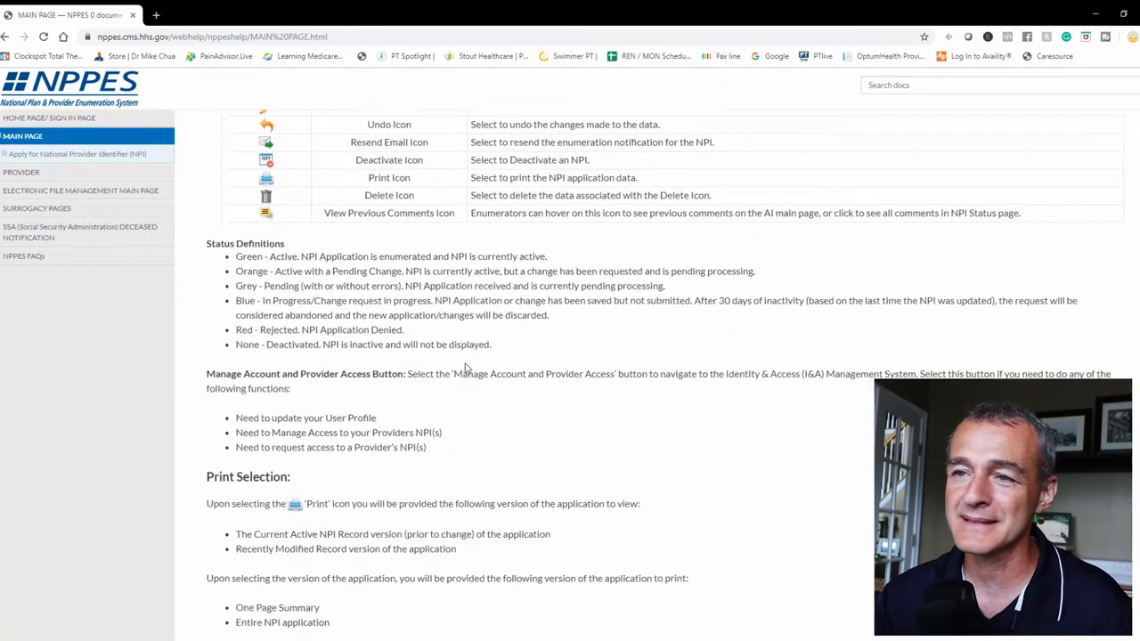
pyautogui.scroll(3)
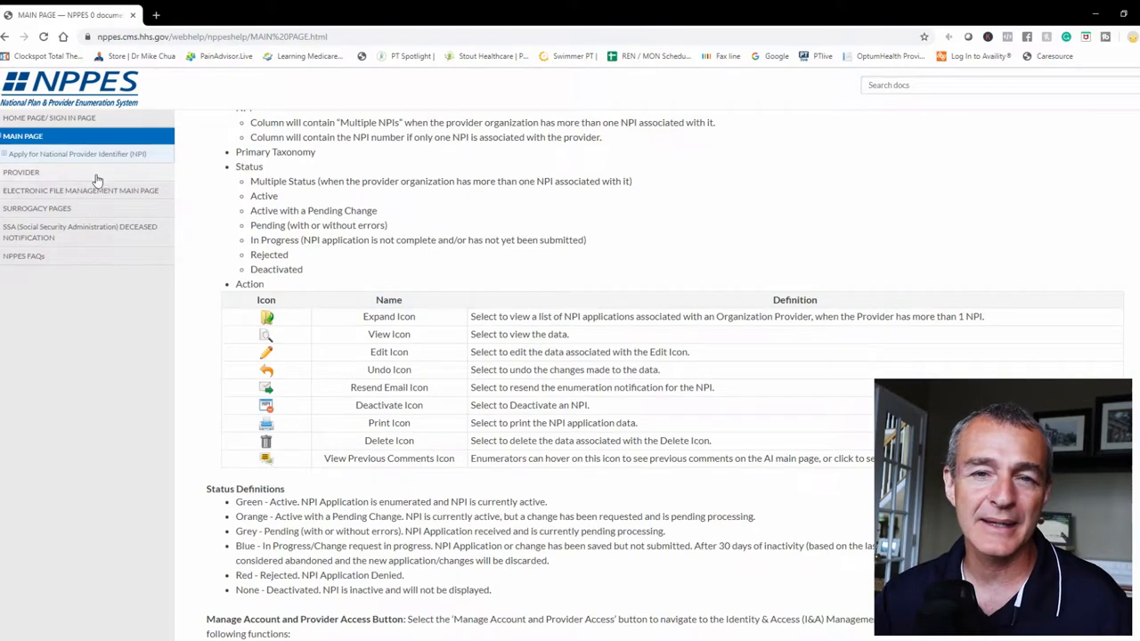
pyautogui.moveTo(449, 317)
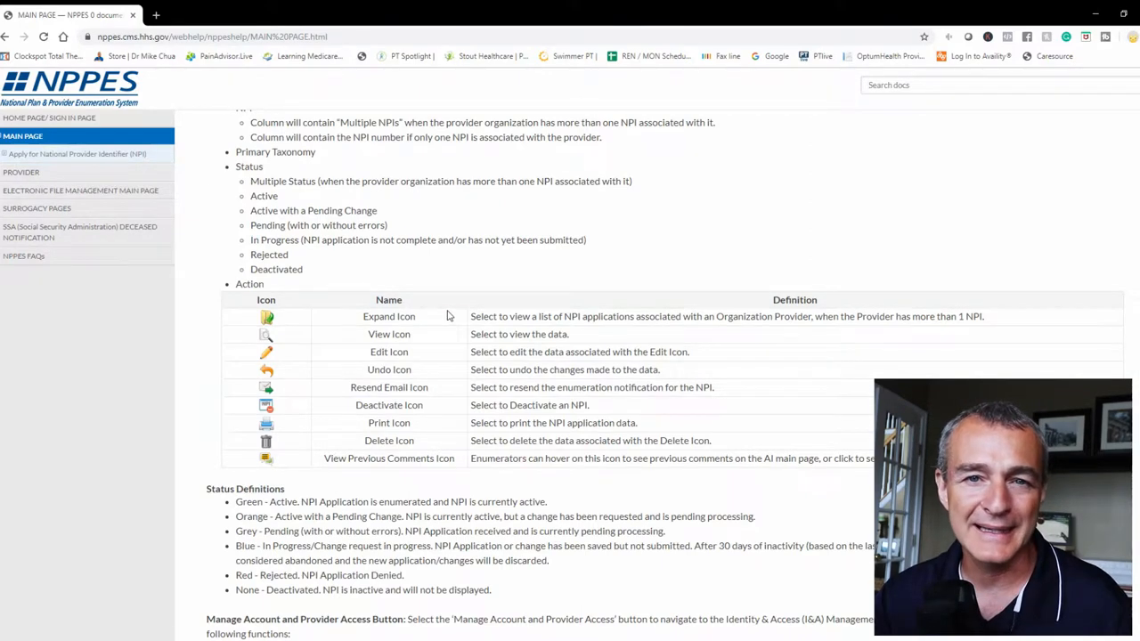